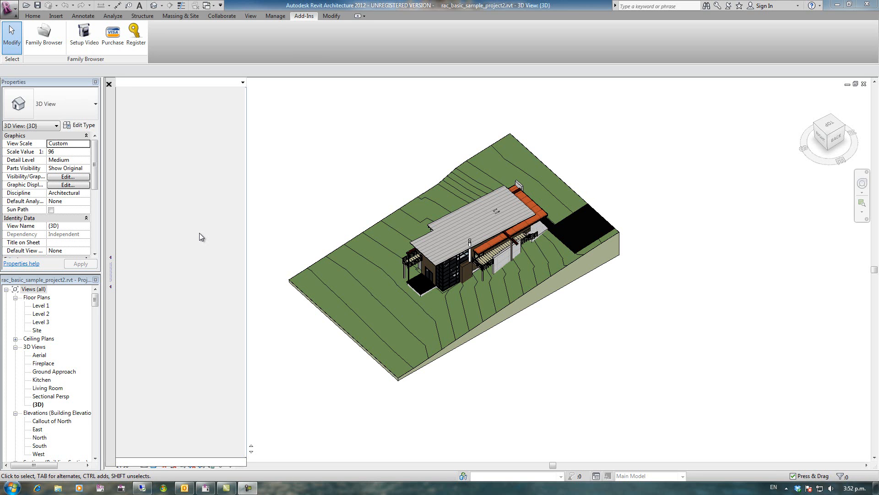
mouse_move(173, 128)
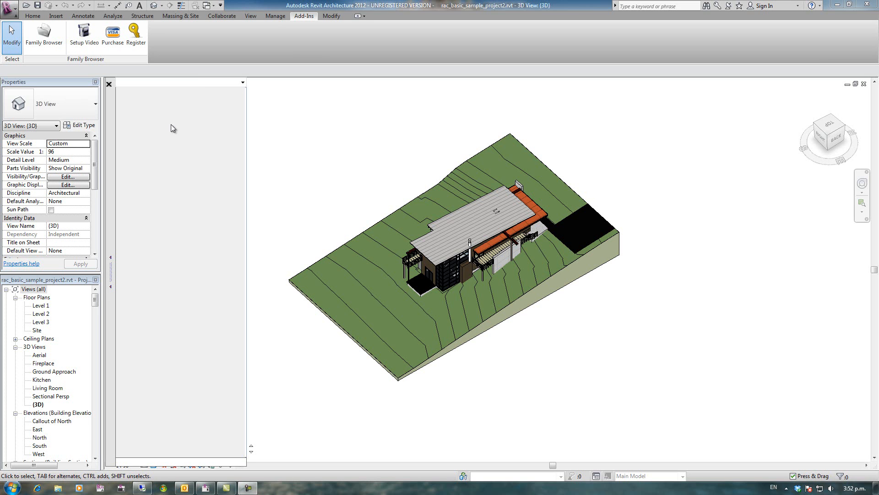
mouse_move(197, 173)
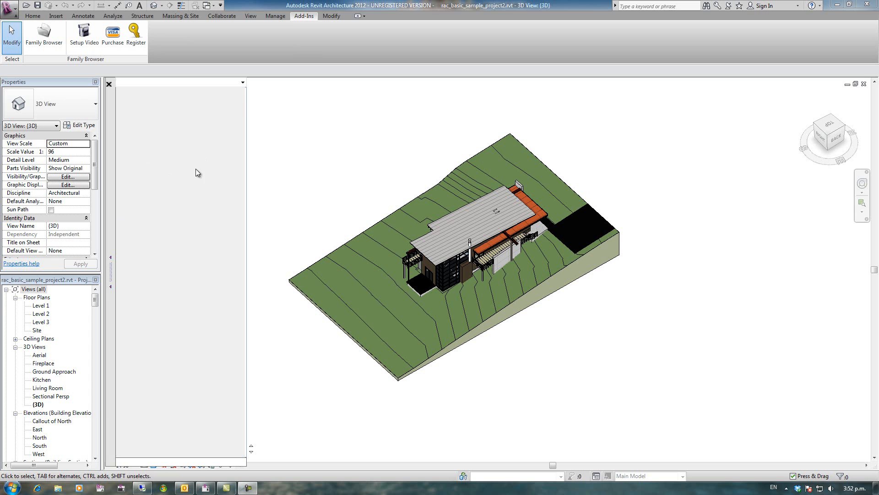
mouse_move(188, 280)
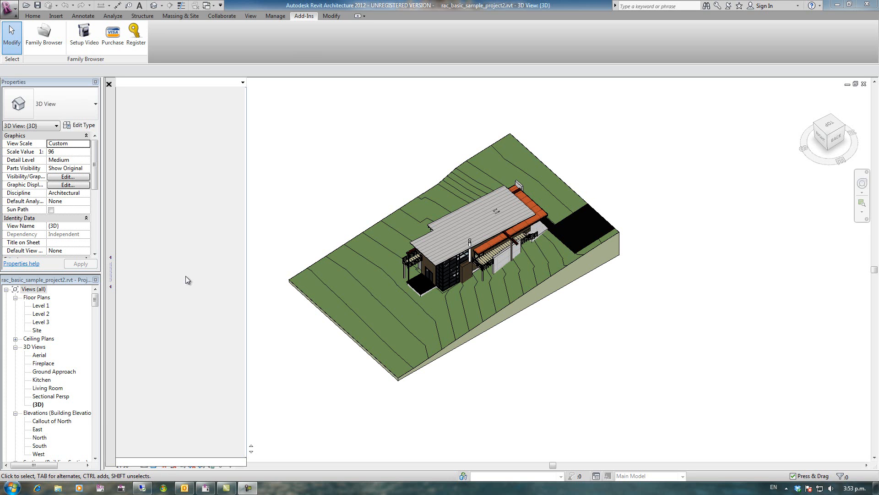
mouse_move(181, 243)
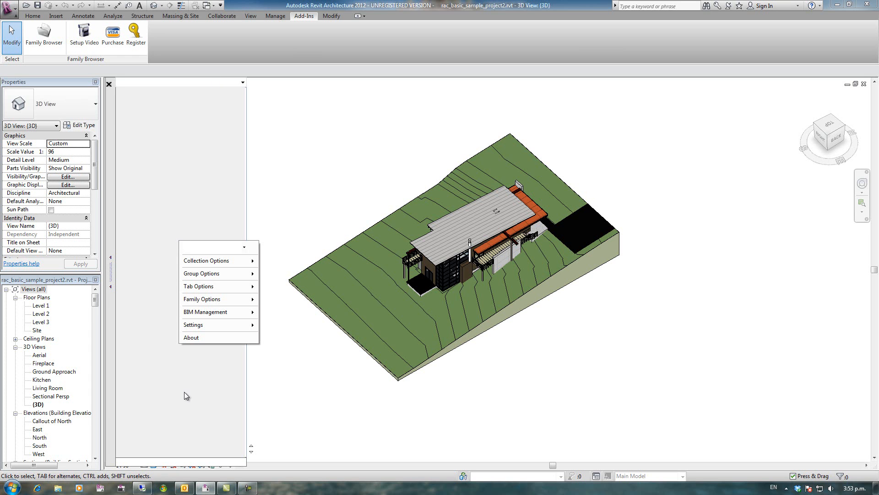
mouse_move(187, 276)
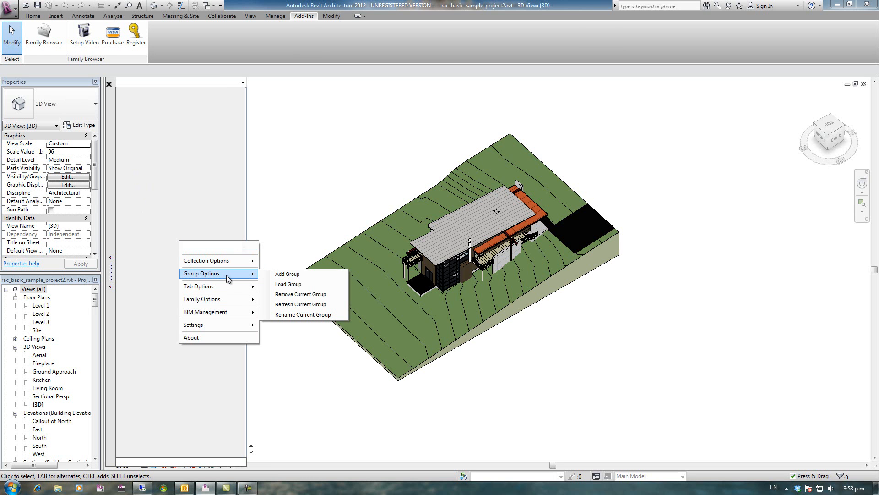
mouse_move(274, 275)
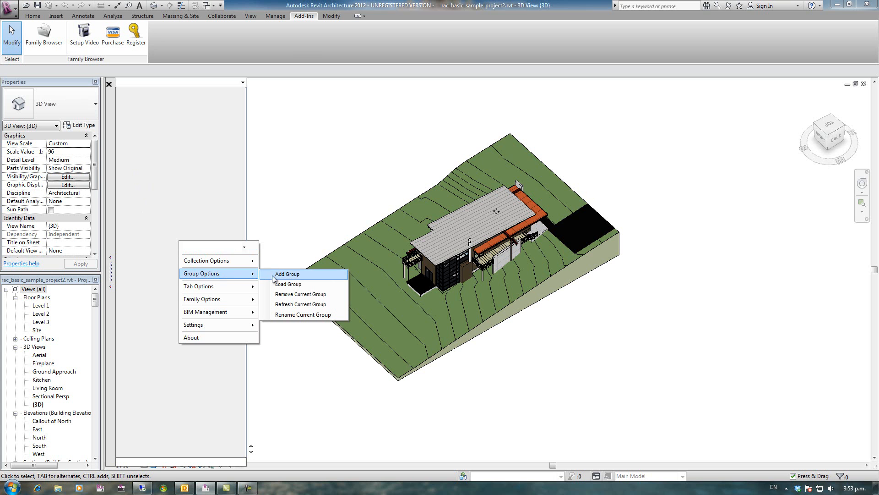
- Add a Family Browser group and save it as 'Design'
left_click(287, 274)
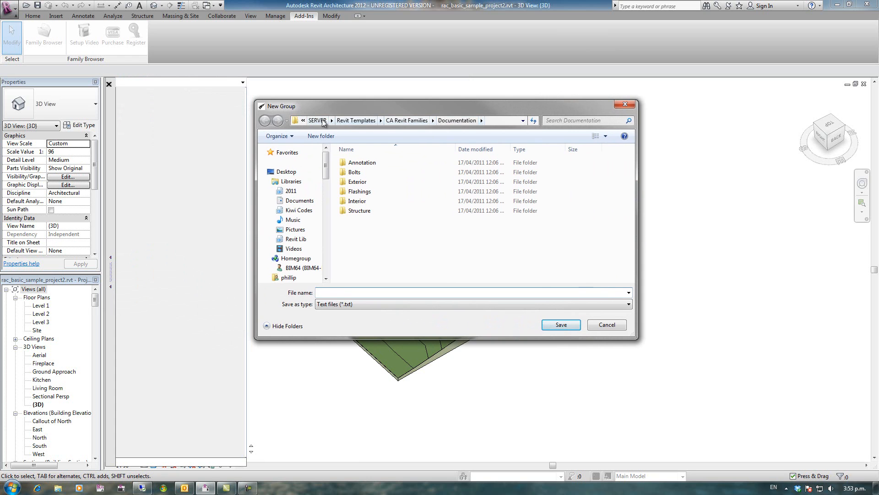
mouse_move(332, 118)
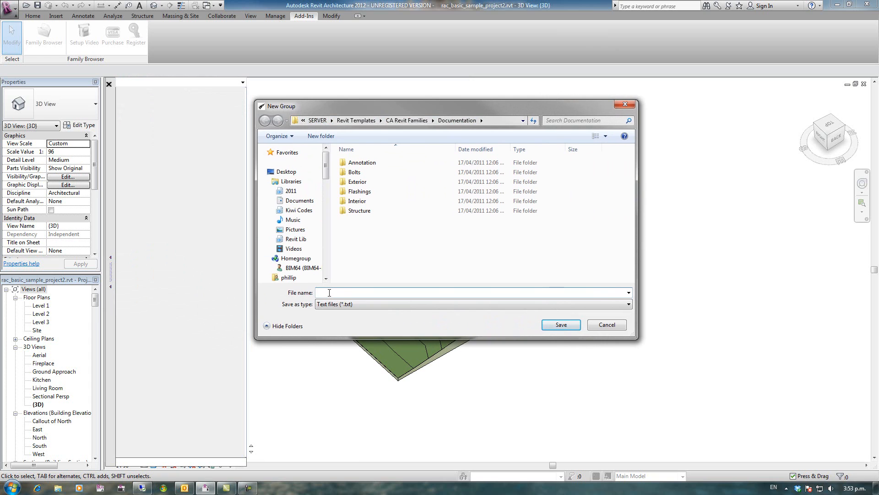
type("Design")
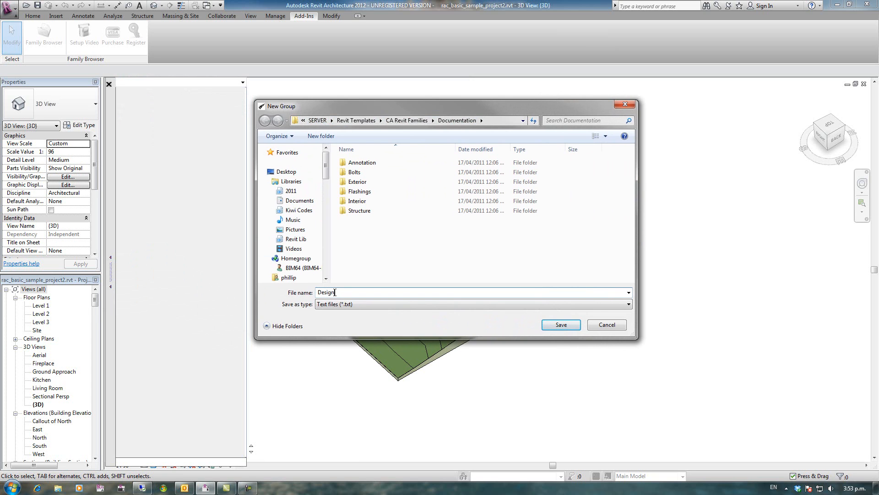
mouse_move(540, 323)
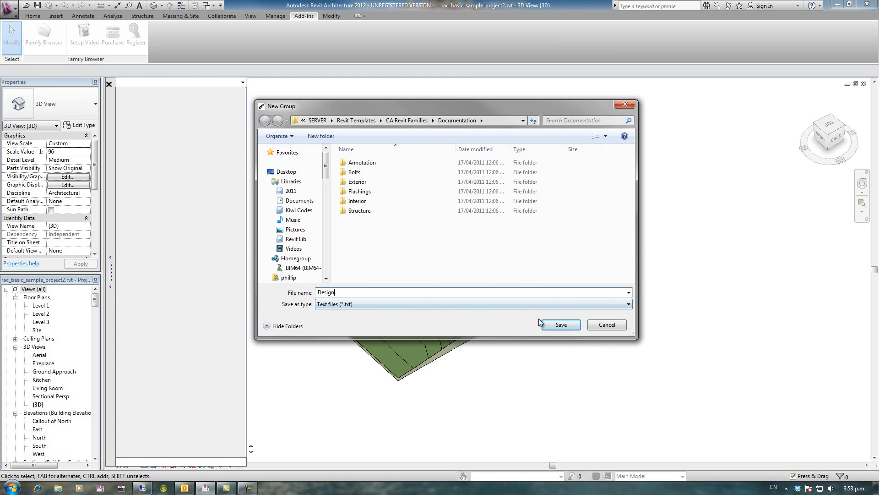
left_click(560, 324)
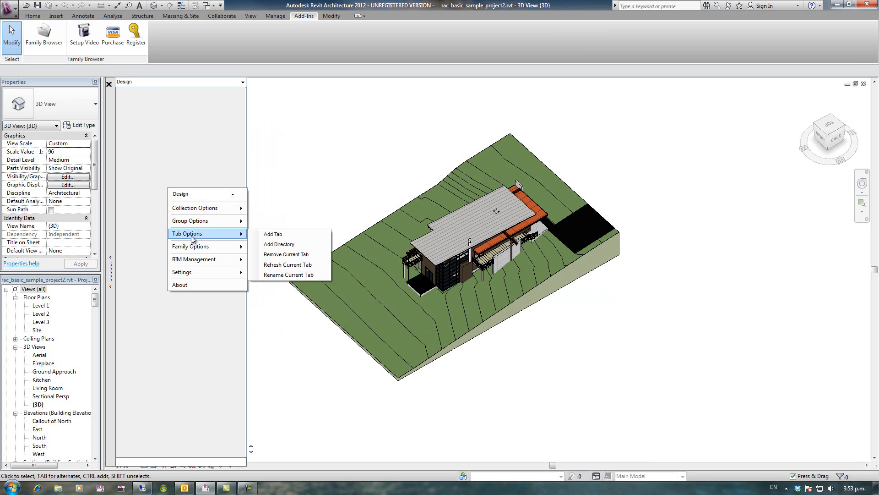
- Add a group named 'Documentation' in SERVER > Revit Templates > CA Revit Families
left_click(272, 234)
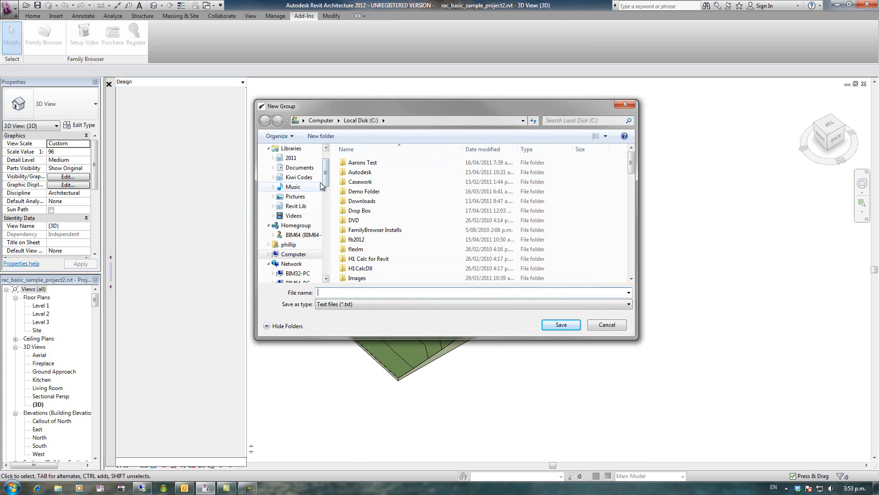
scroll("down", 3)
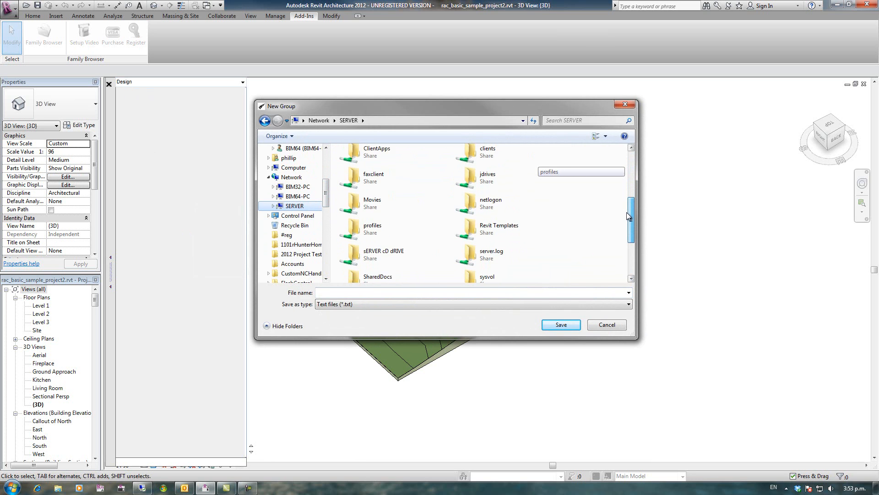
double_click(499, 225)
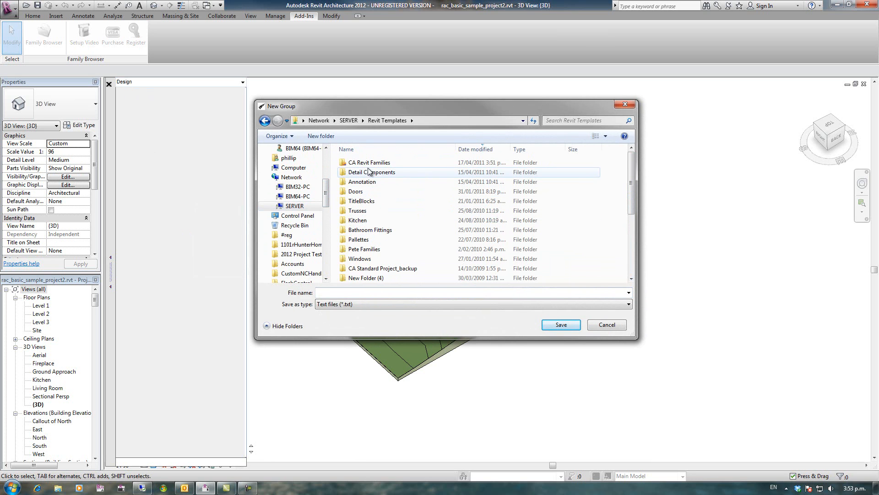
double_click(369, 162)
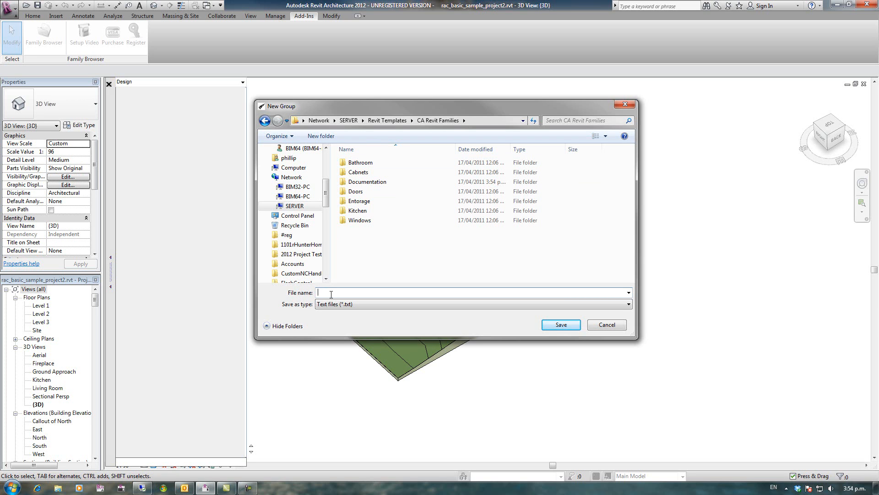
type("Documentatio")
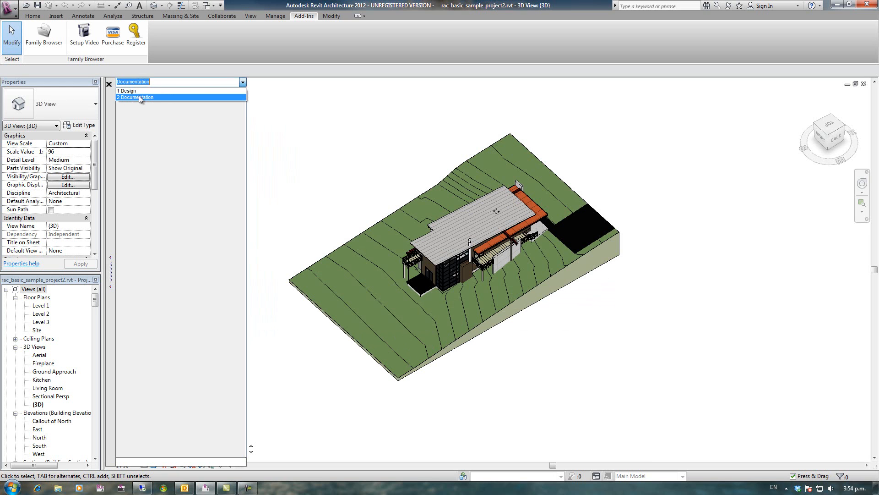
- In the Design group, add a 'Doors' tab sourced from CA Revit Families\Doors
left_click(132, 90)
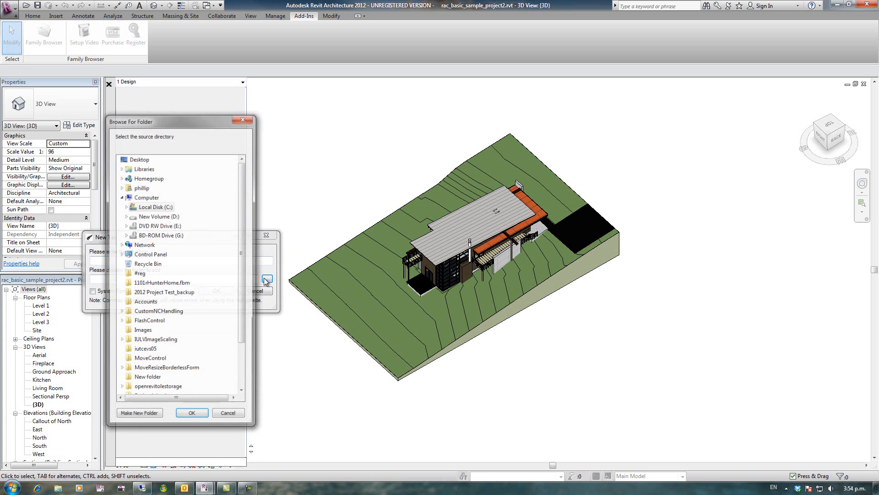
scroll("down", 3)
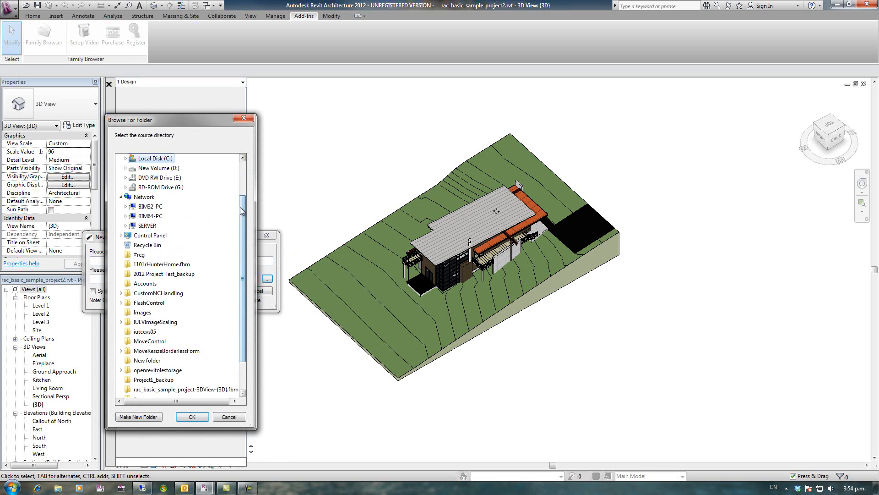
mouse_move(129, 229)
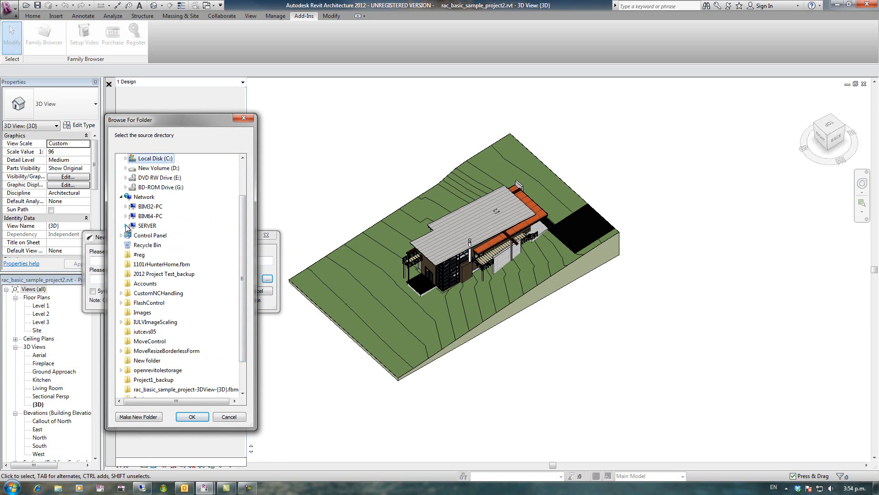
left_click(126, 226)
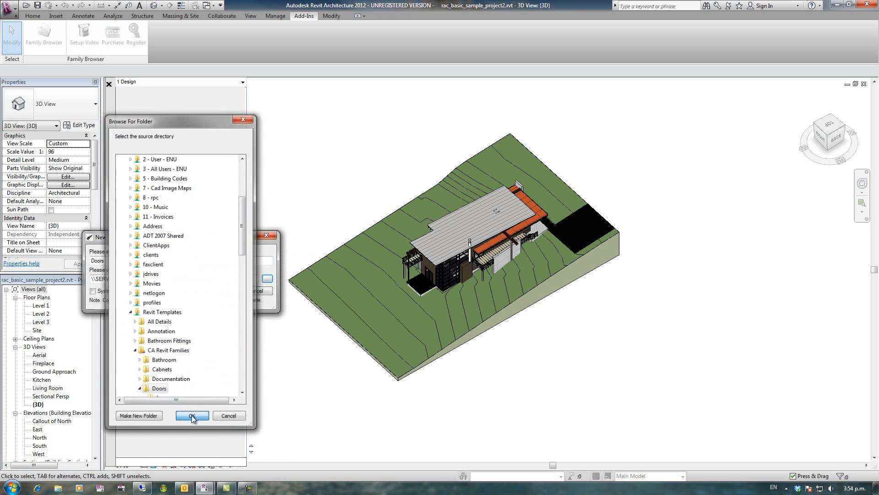
left_click(192, 415)
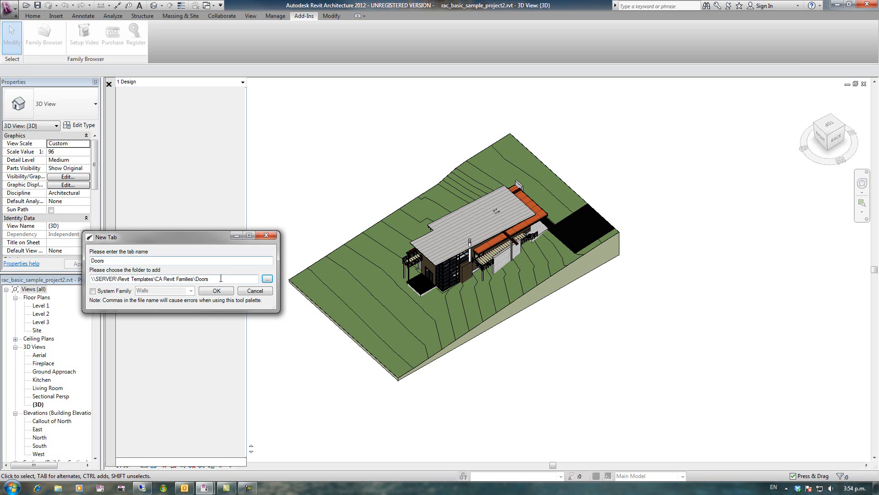
left_click(216, 291)
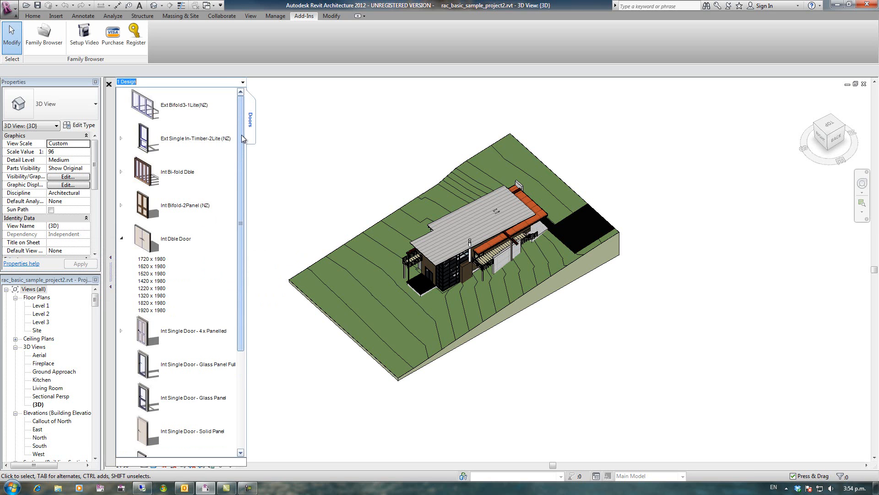
mouse_move(250, 133)
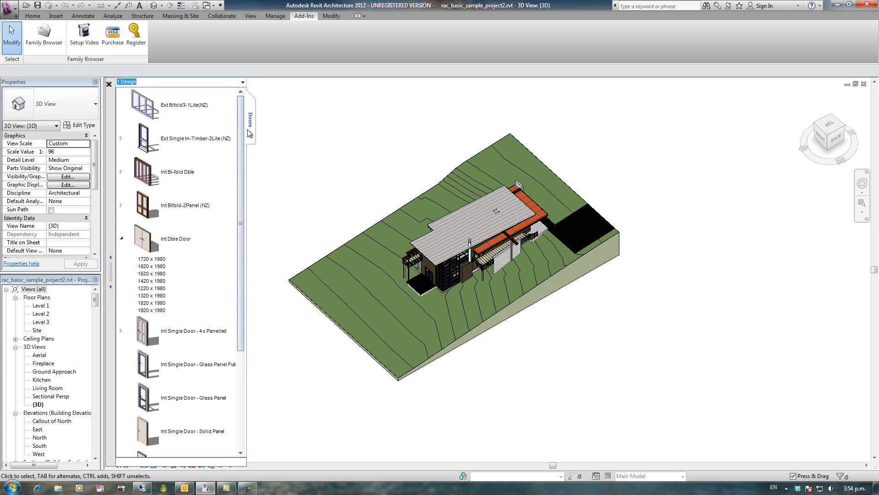
mouse_move(252, 132)
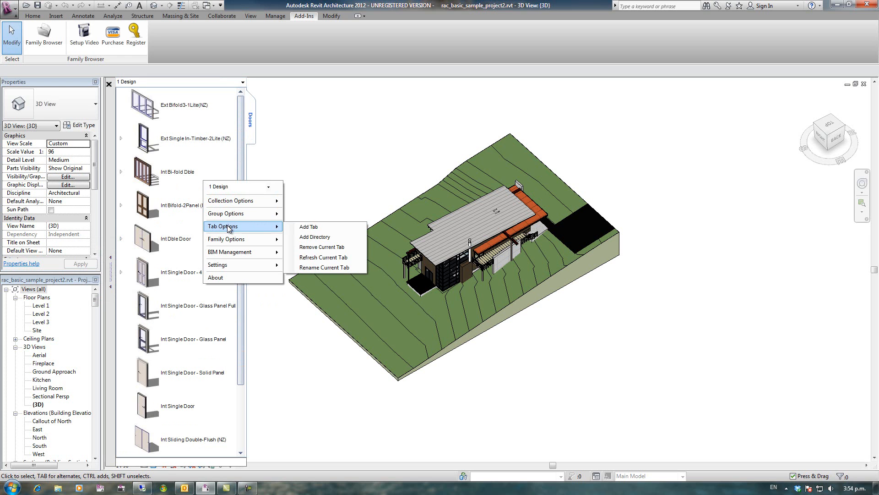
- Add a 'Windows' tab sourced from the CA Revit Families\Windows folder
left_click(309, 226)
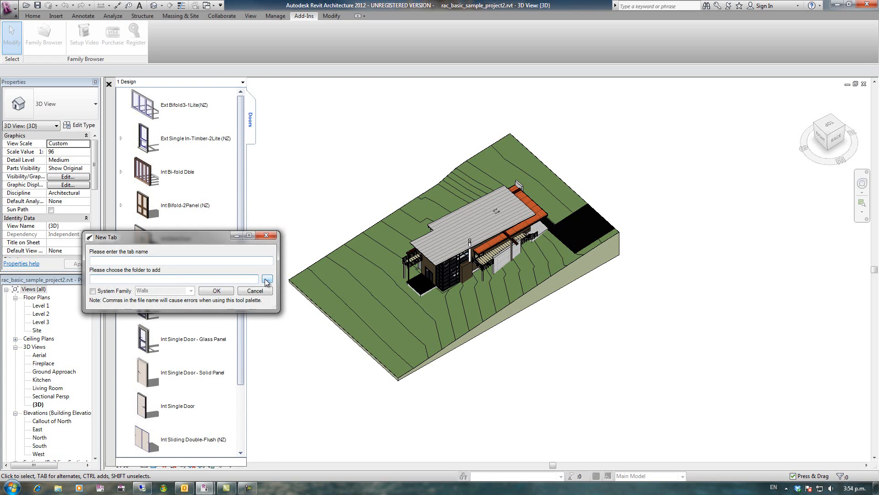
left_click(267, 279)
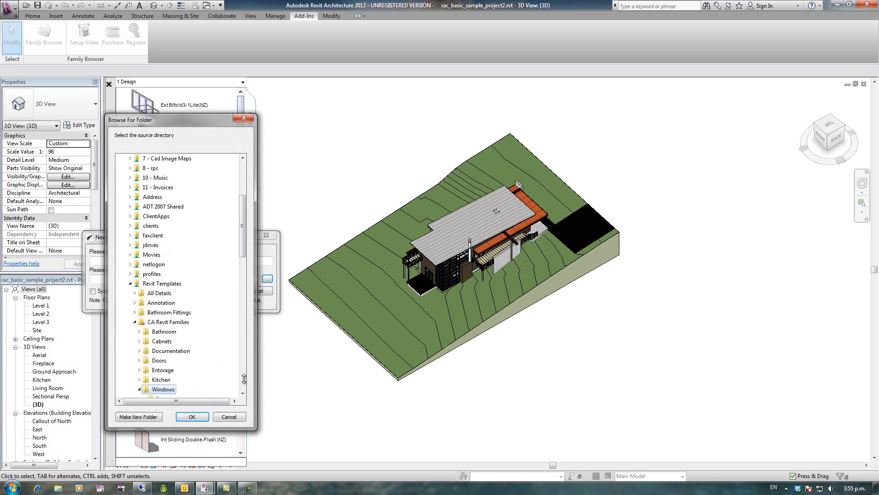
left_click(192, 417)
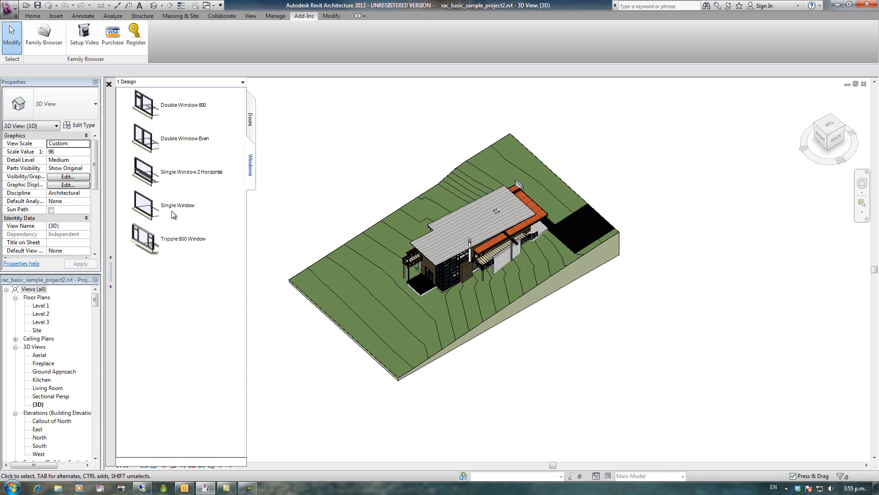
right_click(173, 215)
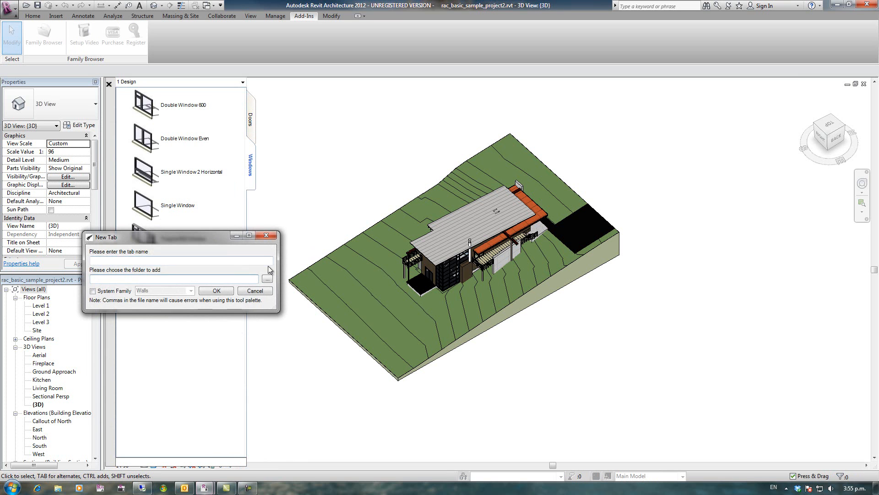
- Add a 'Bathroom' tab from the Bathroom folder, then review the Bathroom and Windows tabs
left_click(267, 279)
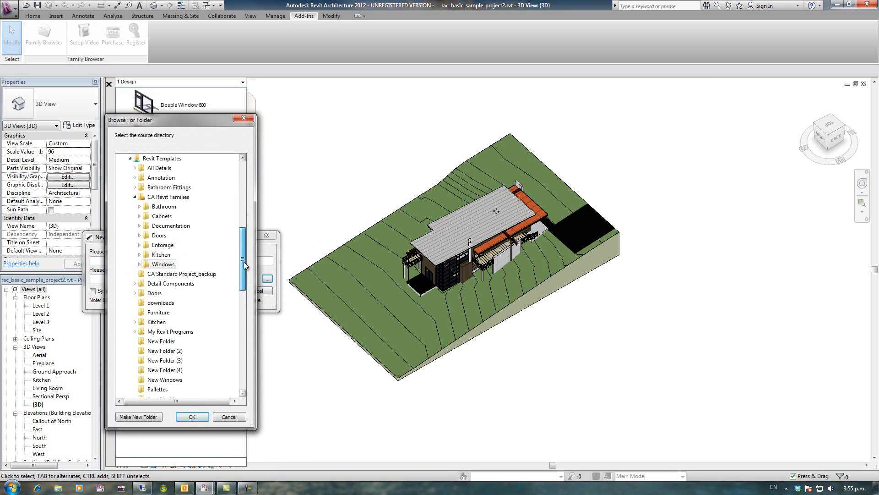
scroll("down", 3)
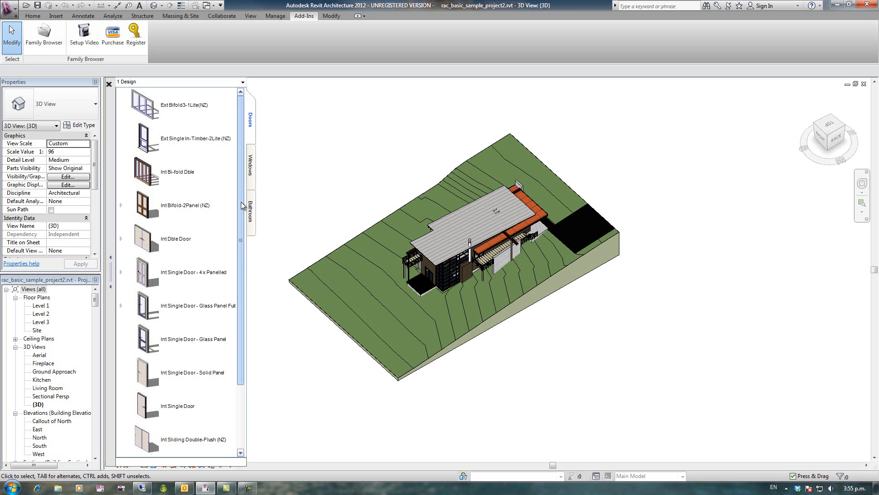
left_click(250, 213)
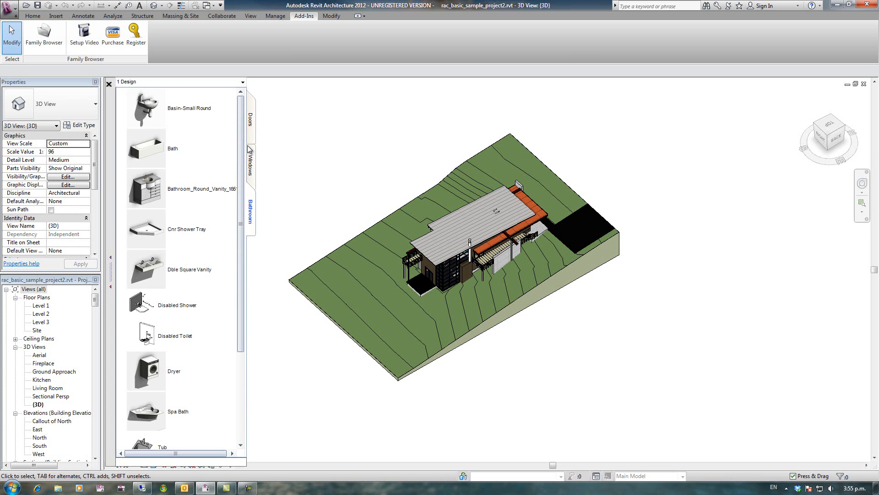
left_click(250, 161)
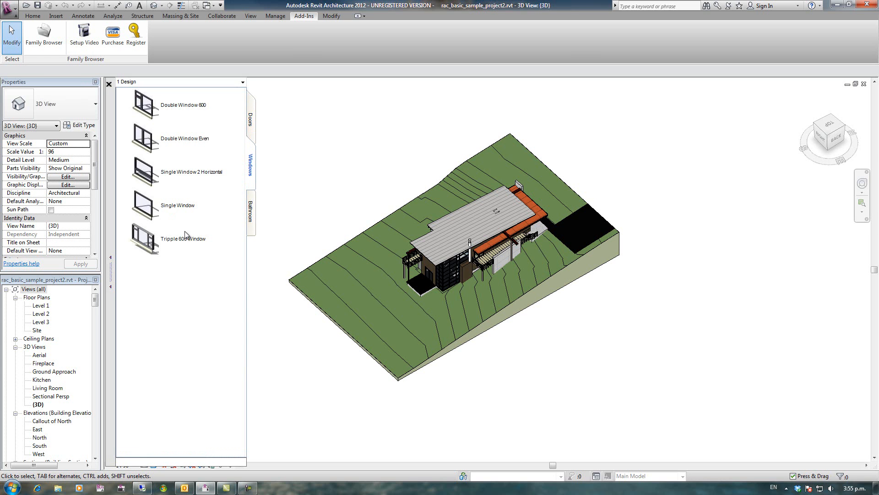
left_click(242, 82)
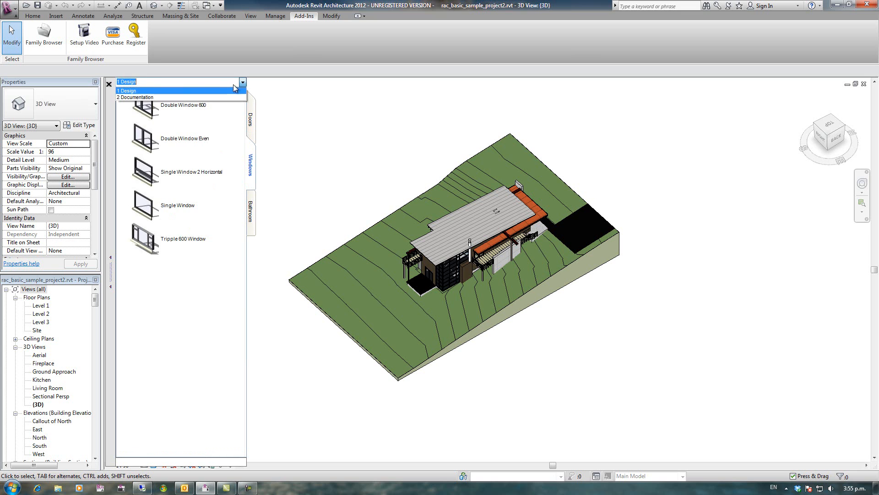
- Switch to the Documentation group and add the Documentation folder as a directory of tabs
left_click(135, 97)
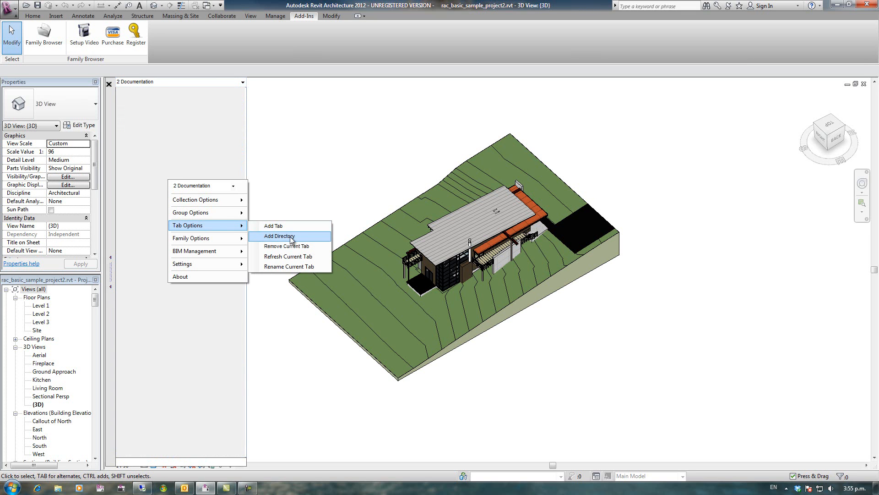
left_click(280, 236)
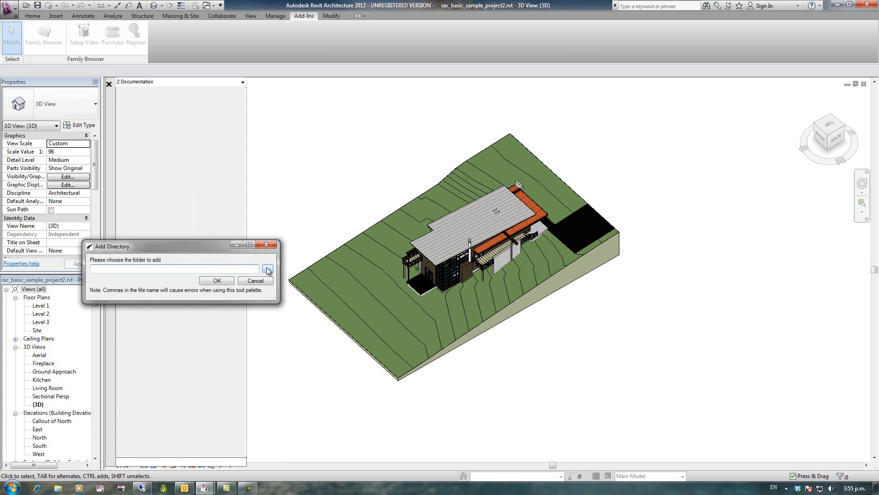
left_click(267, 268)
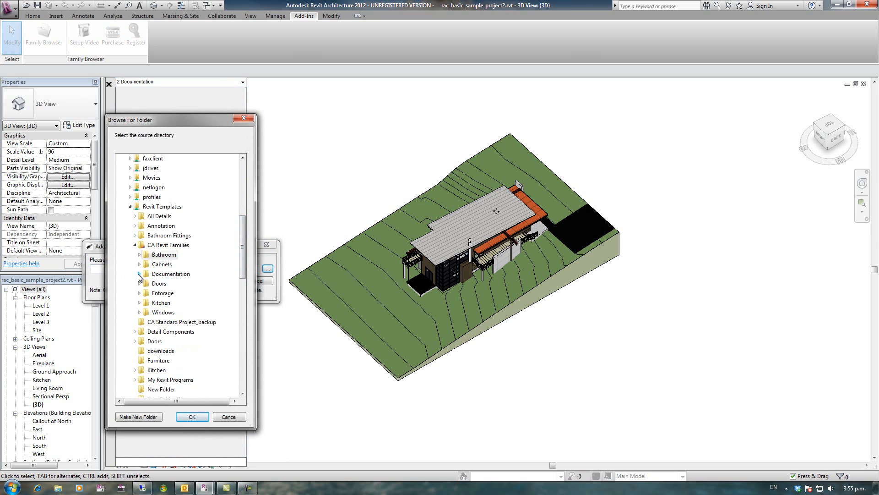
left_click(140, 273)
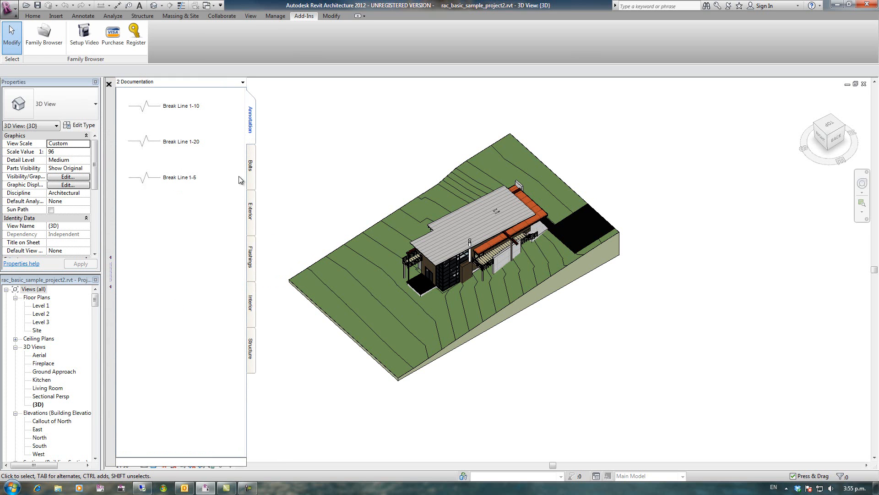
mouse_move(227, 300)
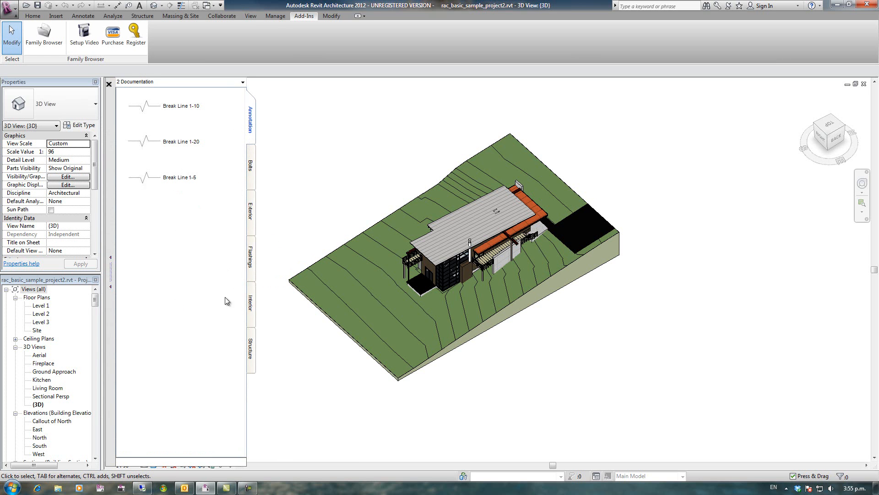
left_click(250, 213)
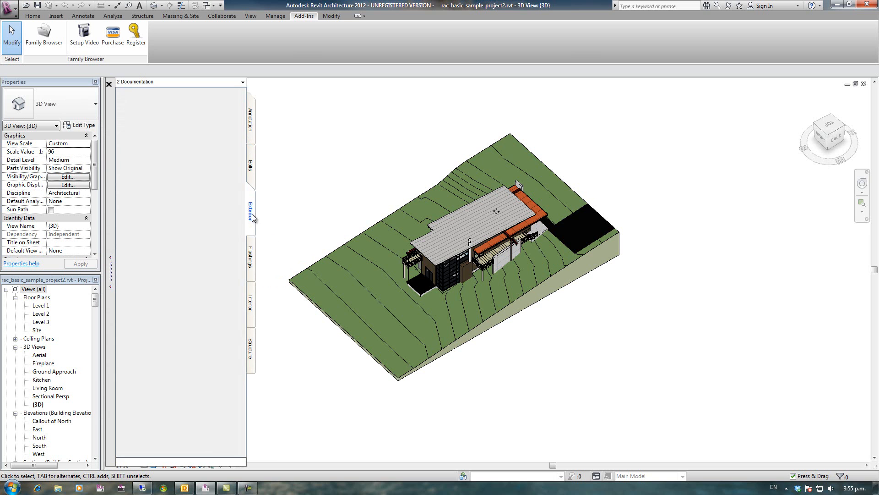
left_click(250, 304)
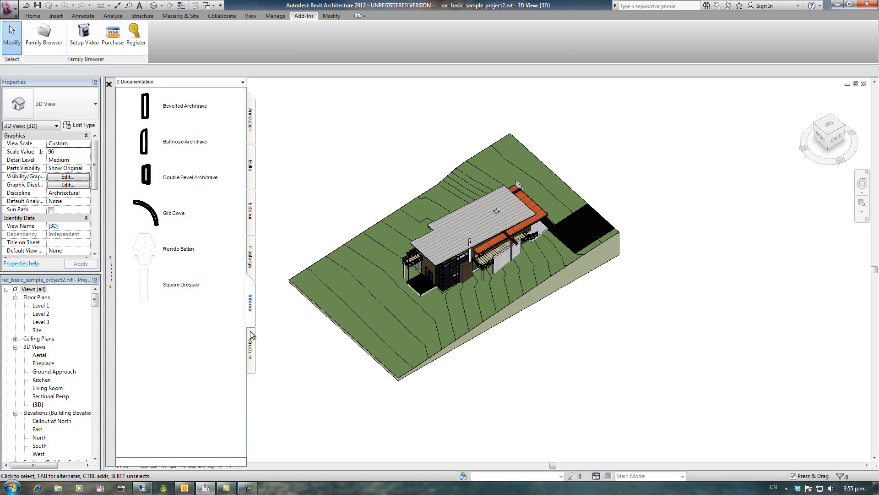
left_click(249, 258)
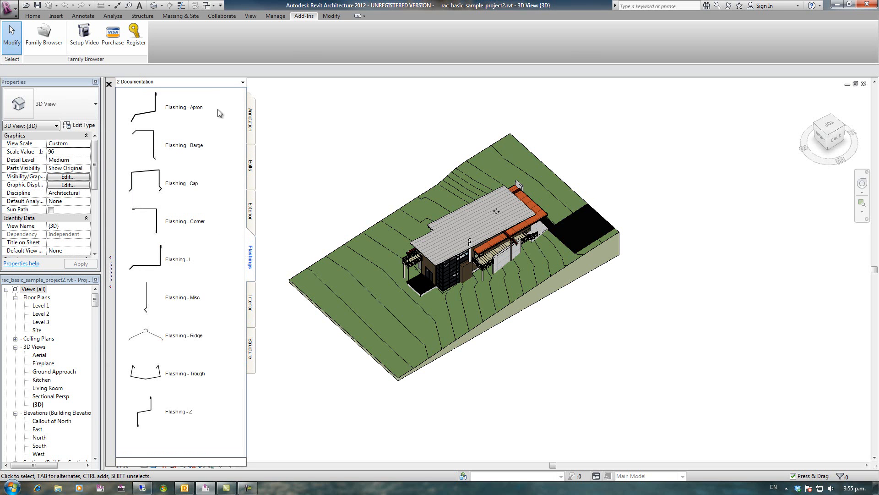
left_click(242, 82)
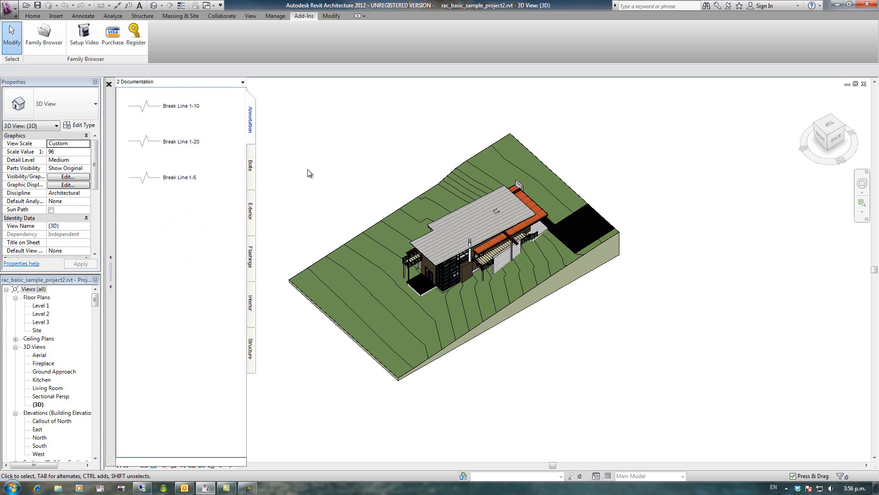
mouse_move(273, 184)
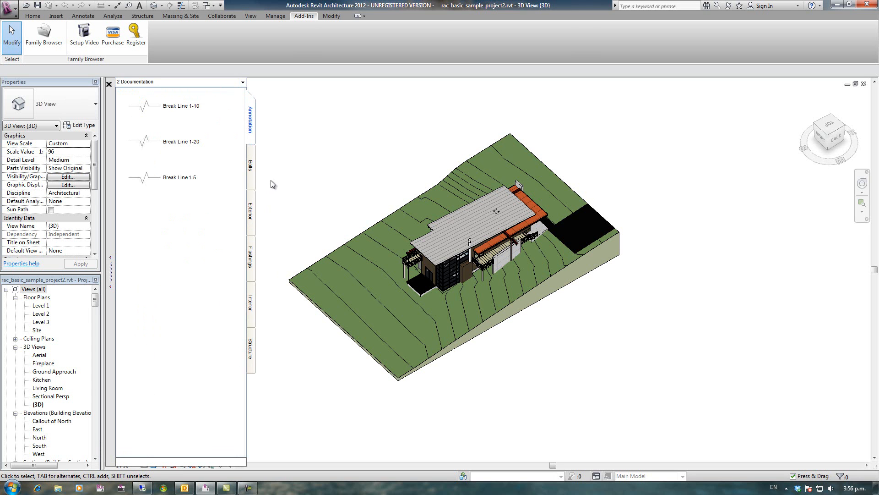